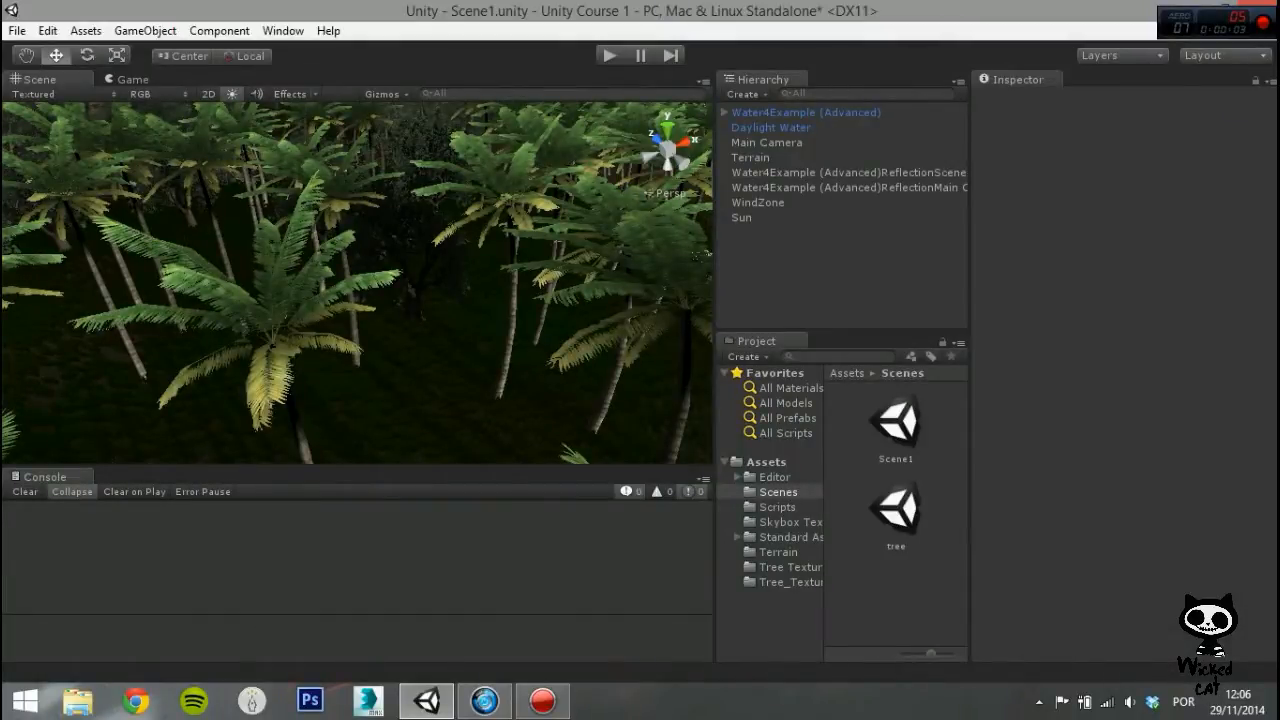
# Create a new empty GameObject from the GameObject menu.
pyautogui.click(144, 30)
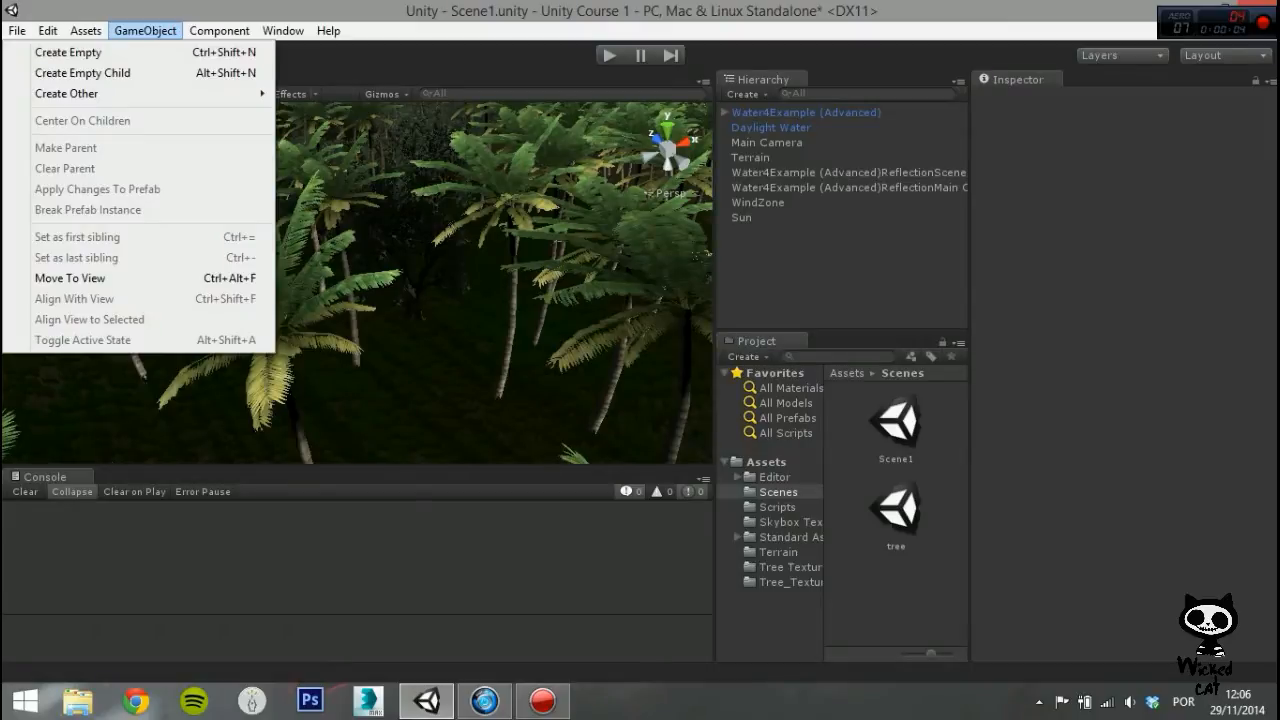
pyautogui.moveTo(68, 52)
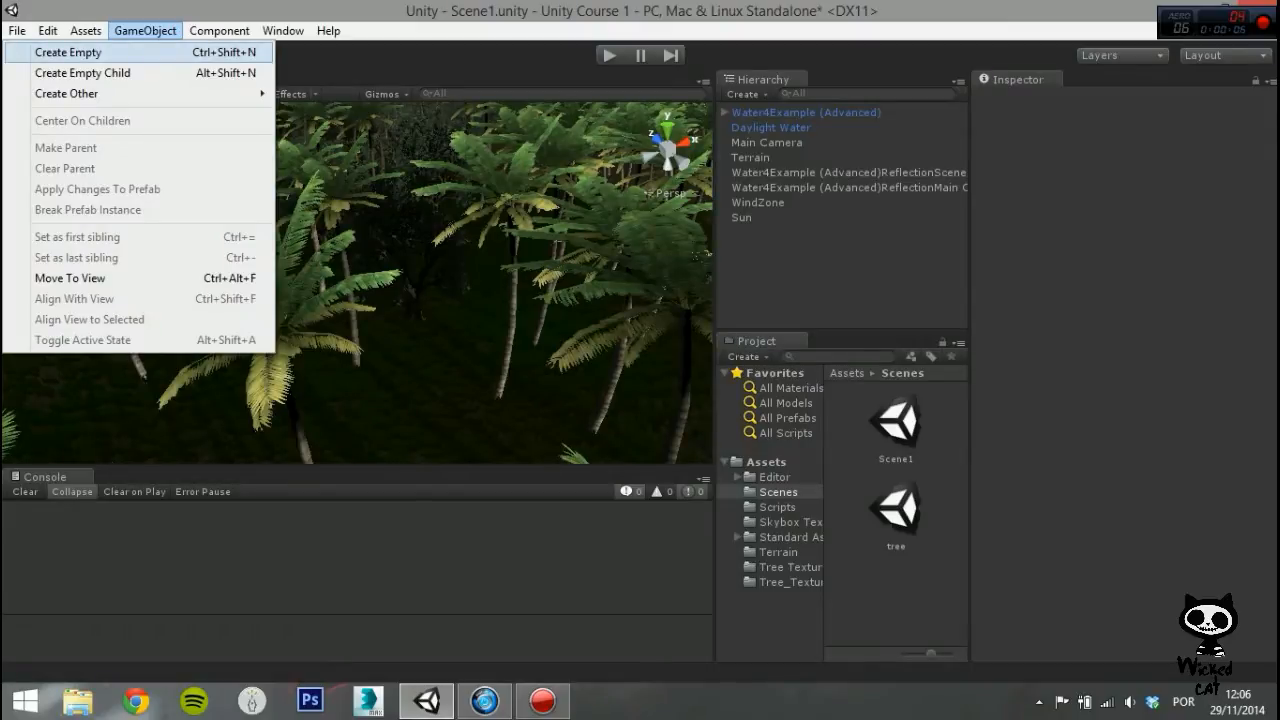
pyautogui.click(68, 52)
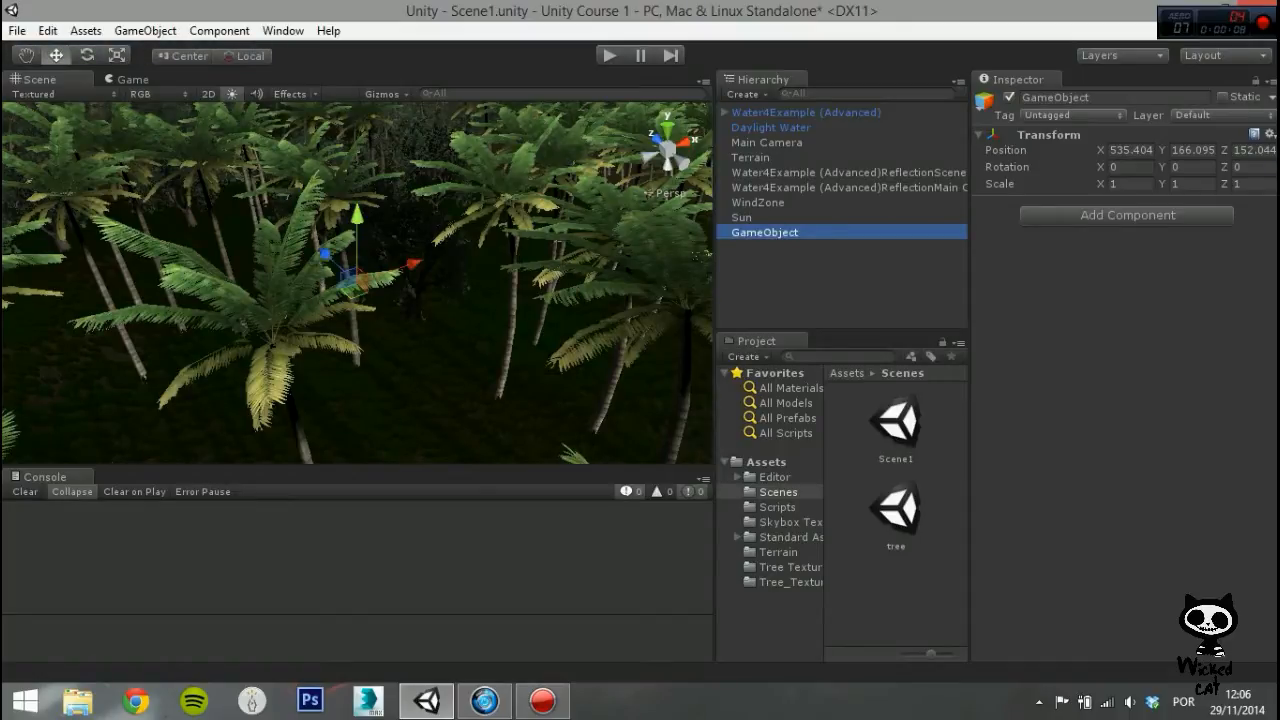
# Rename the GameObject with 'Area' and start adding a component to it.
pyautogui.doubleClick(1056, 96)
pyautogui.write('a')
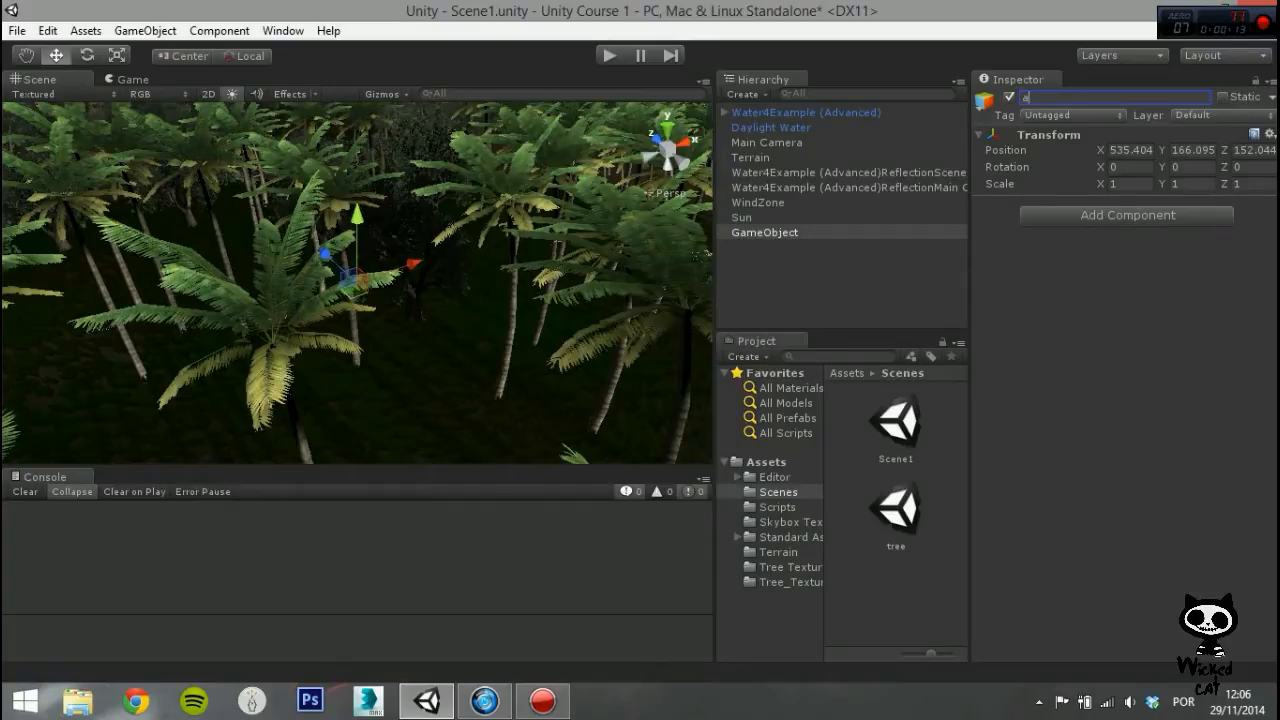
pyautogui.write('A')
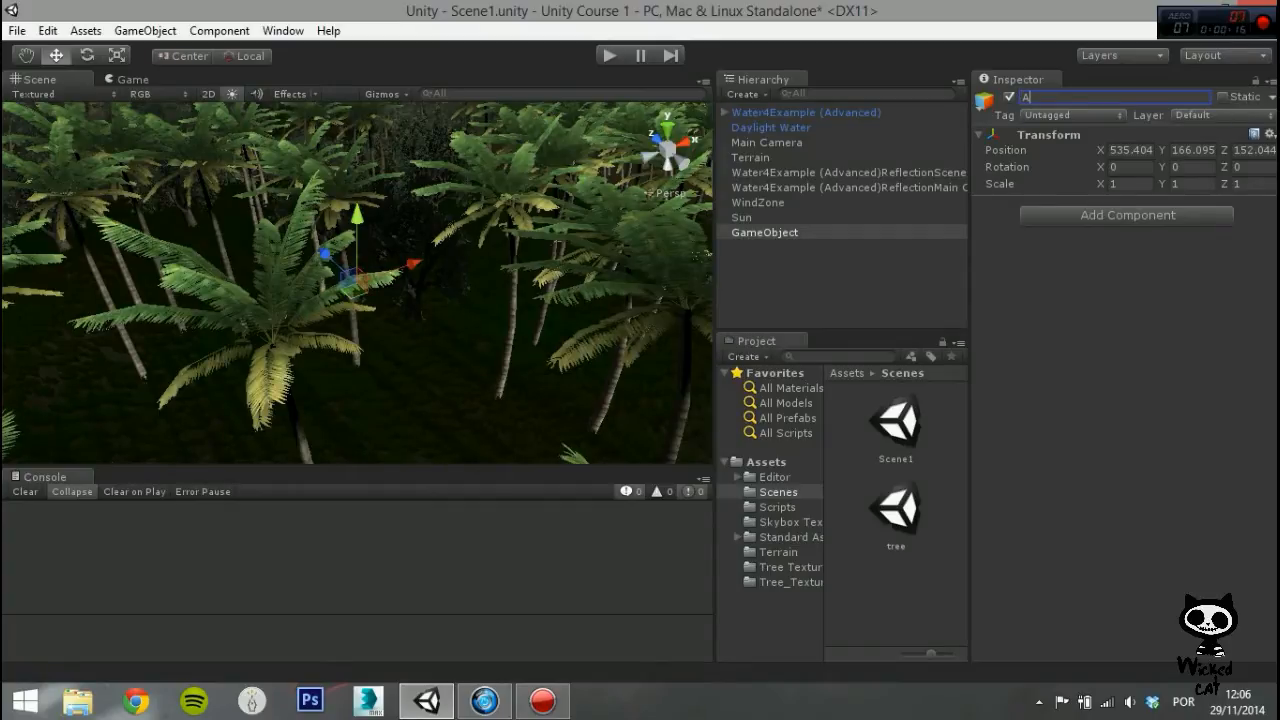
pyautogui.write('rea')
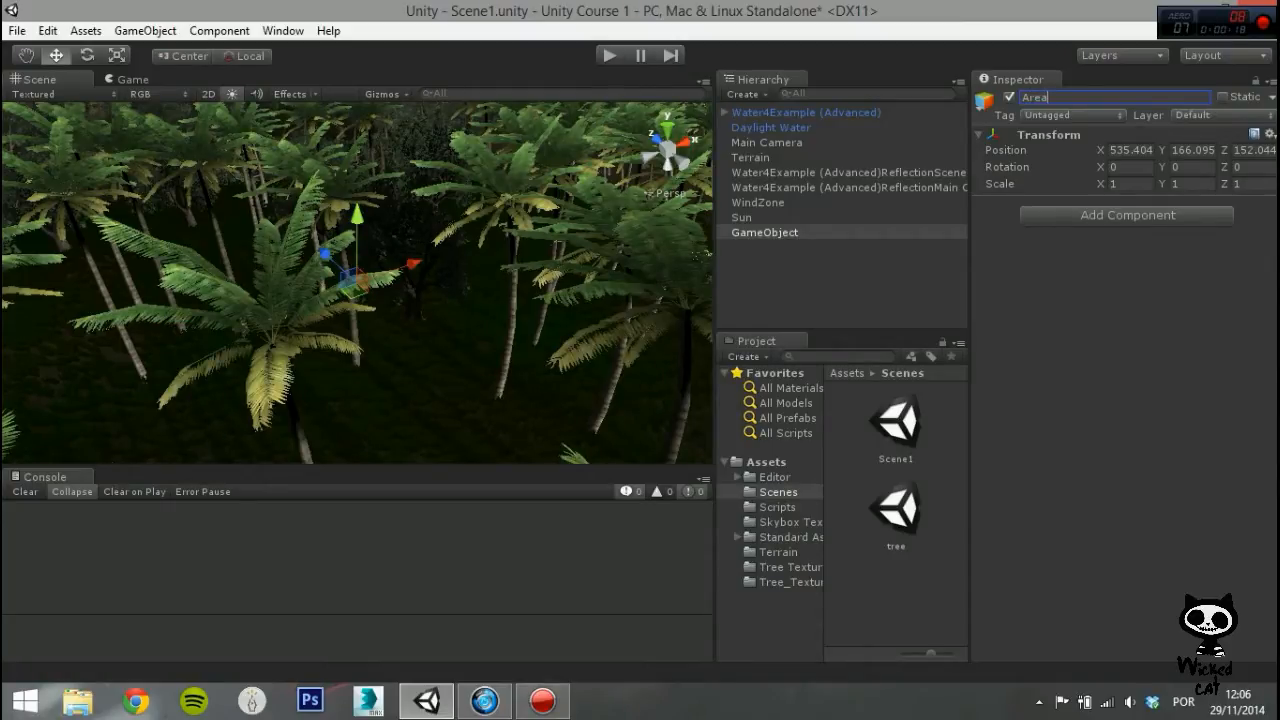
pyautogui.click(1126, 216)
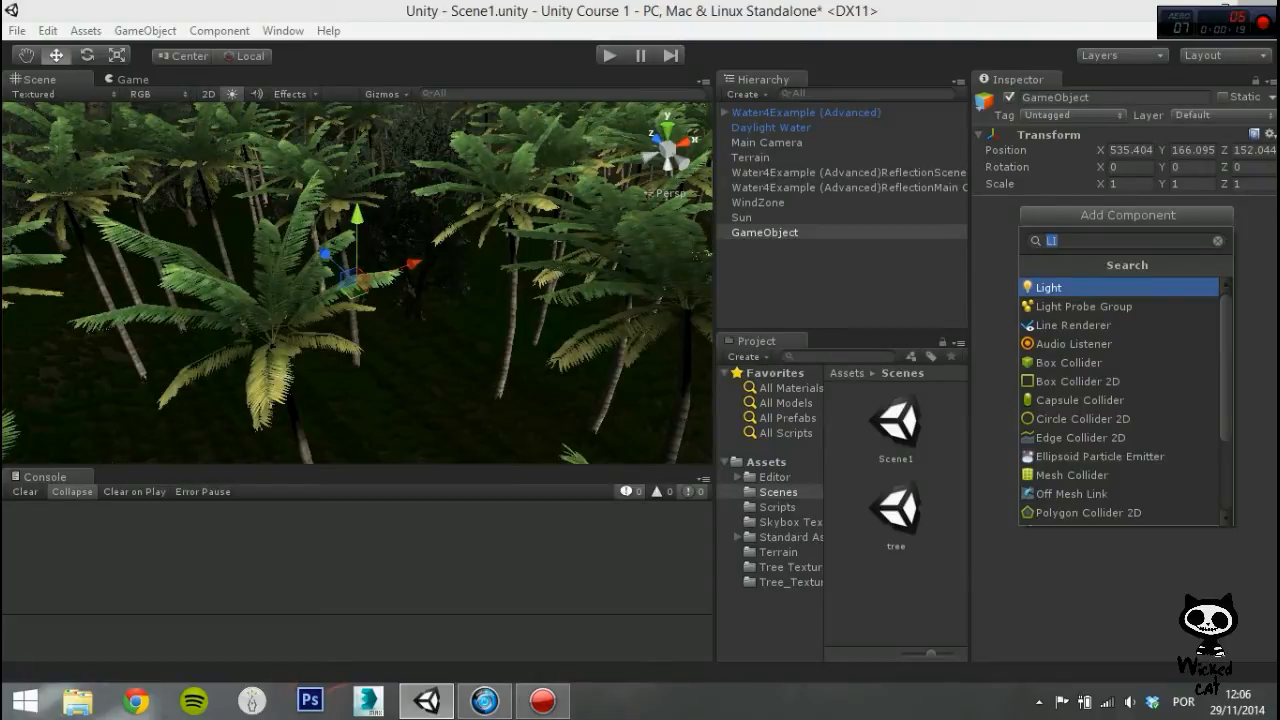
# Add a Light component and set its type to Area (baked only).
pyautogui.click(1048, 288)
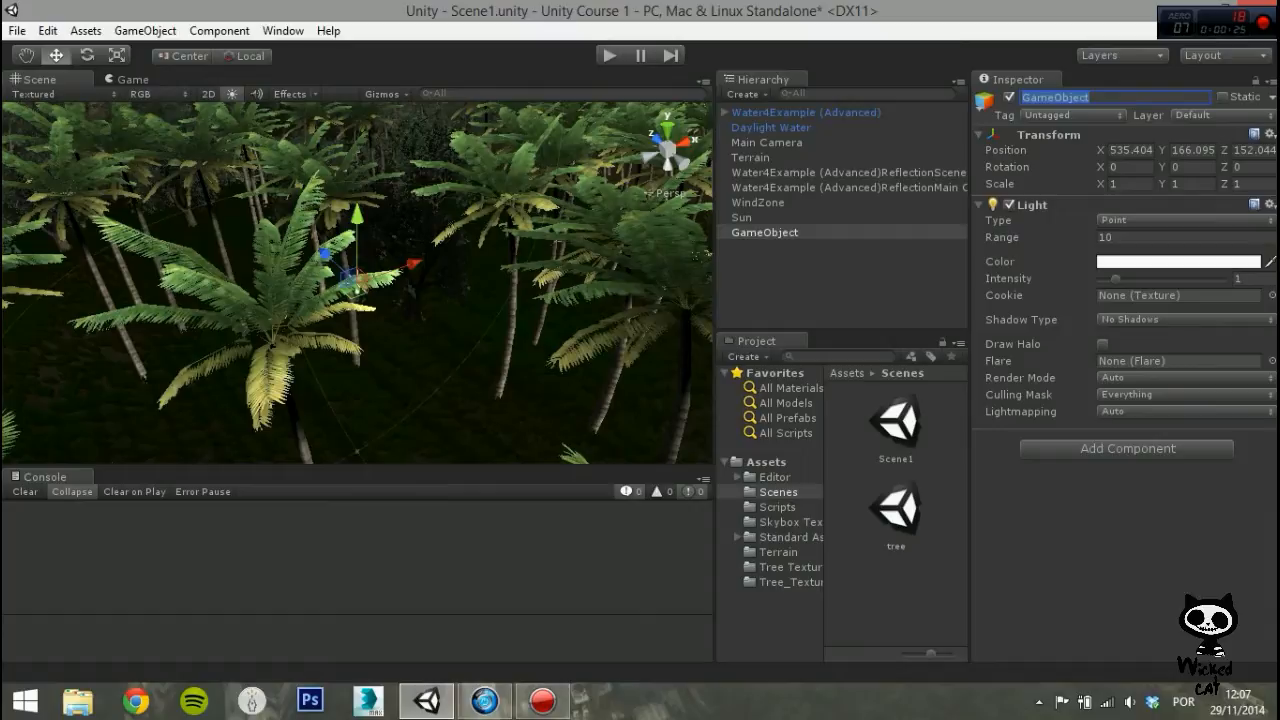
pyautogui.click(1184, 220)
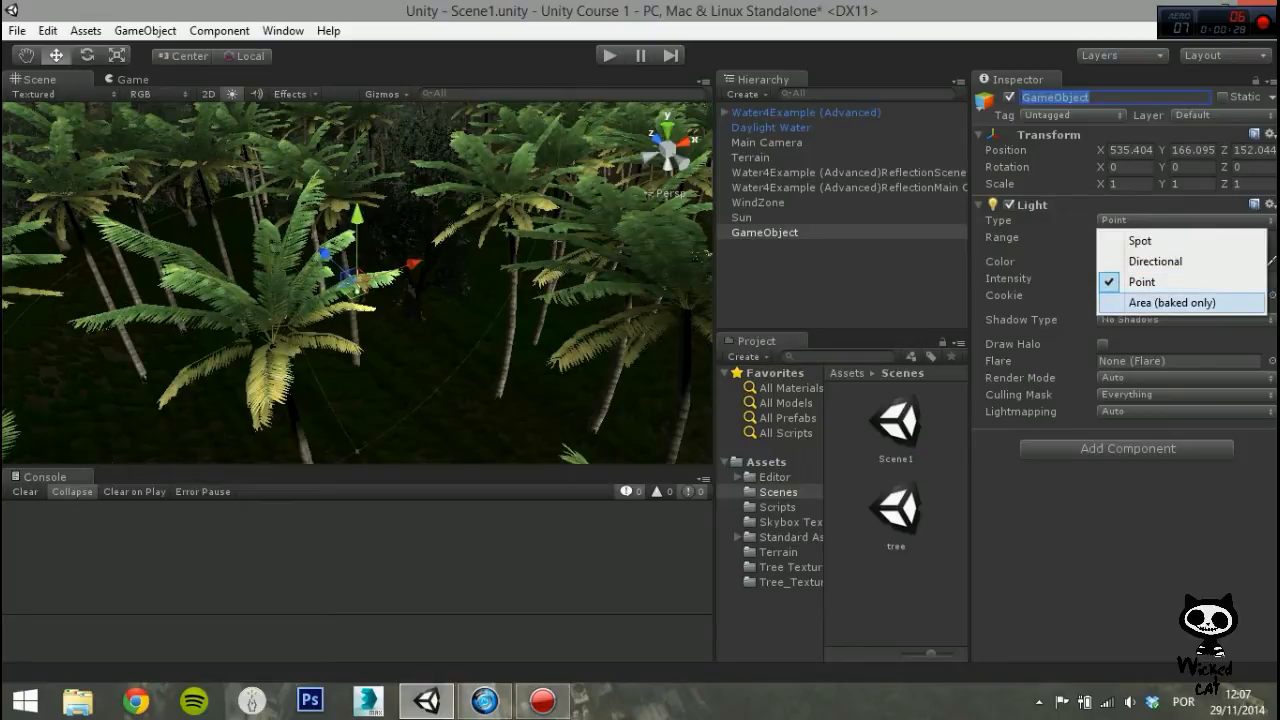
pyautogui.click(1182, 302)
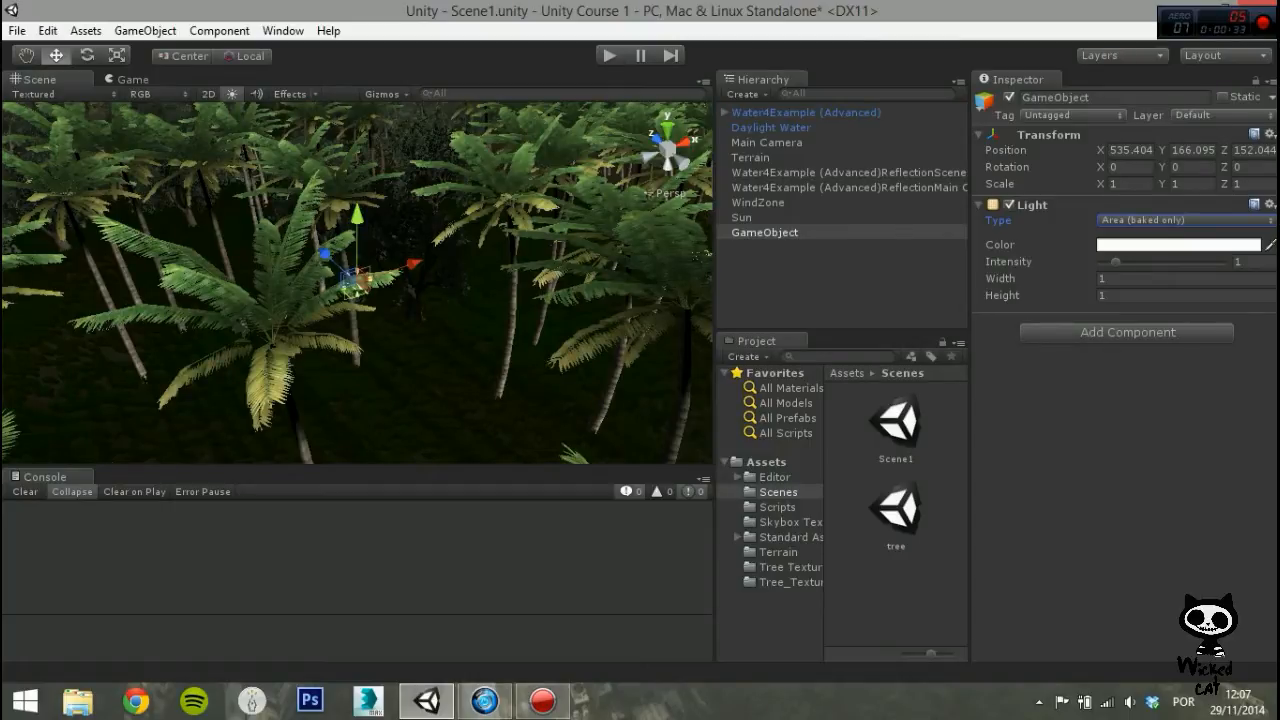
# Set the area light's colour to green in the colour picker.
pyautogui.click(1184, 244)
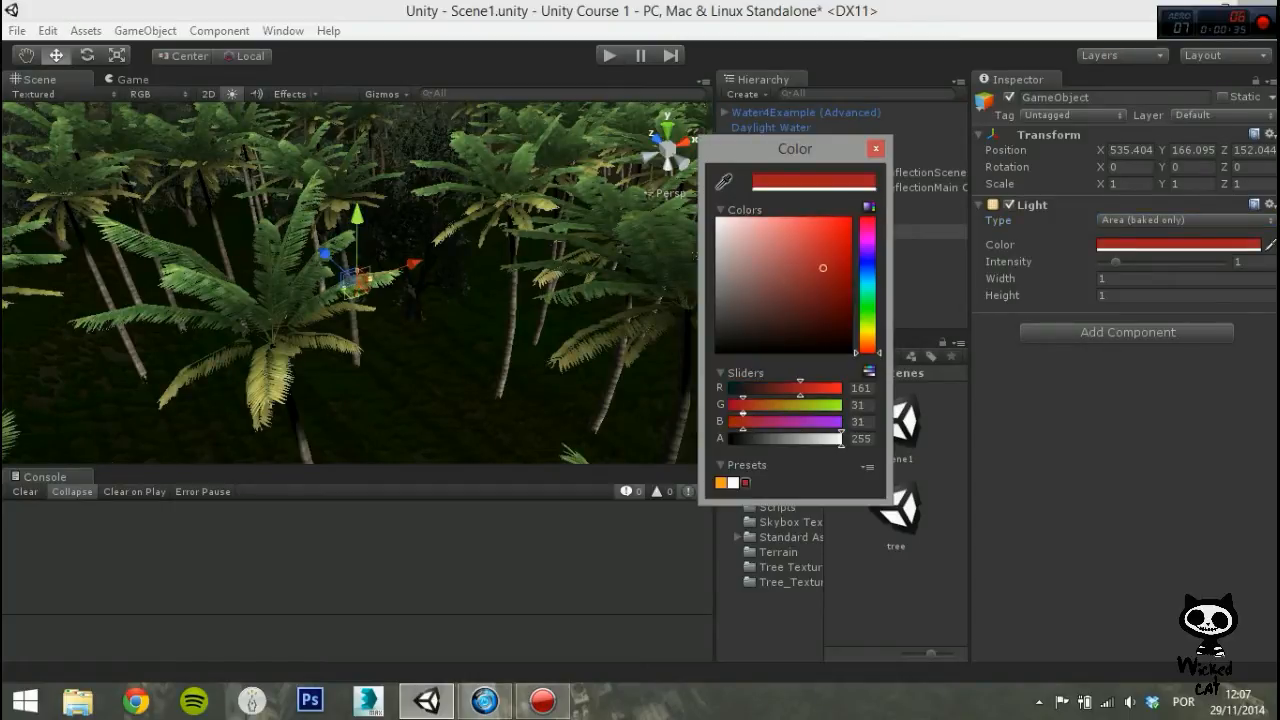
pyautogui.moveTo(824, 268); pyautogui.dragTo(808, 312)
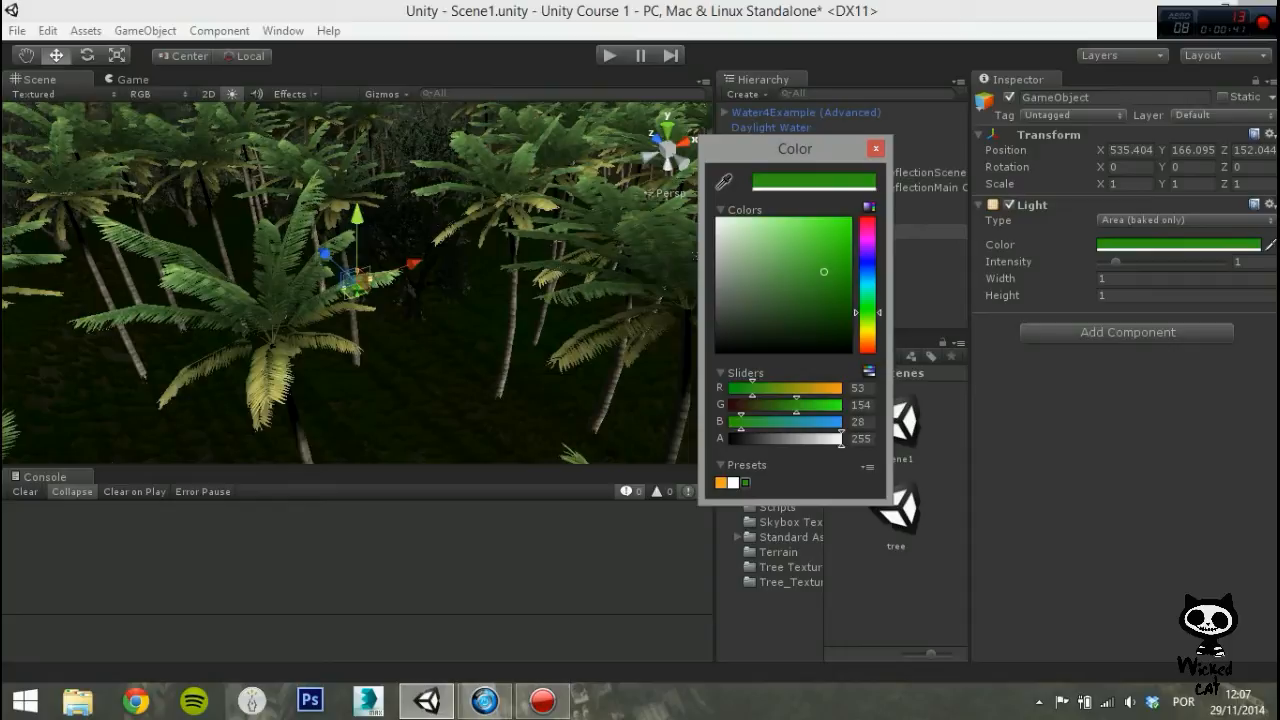
pyautogui.click(876, 148)
pyautogui.write('0')
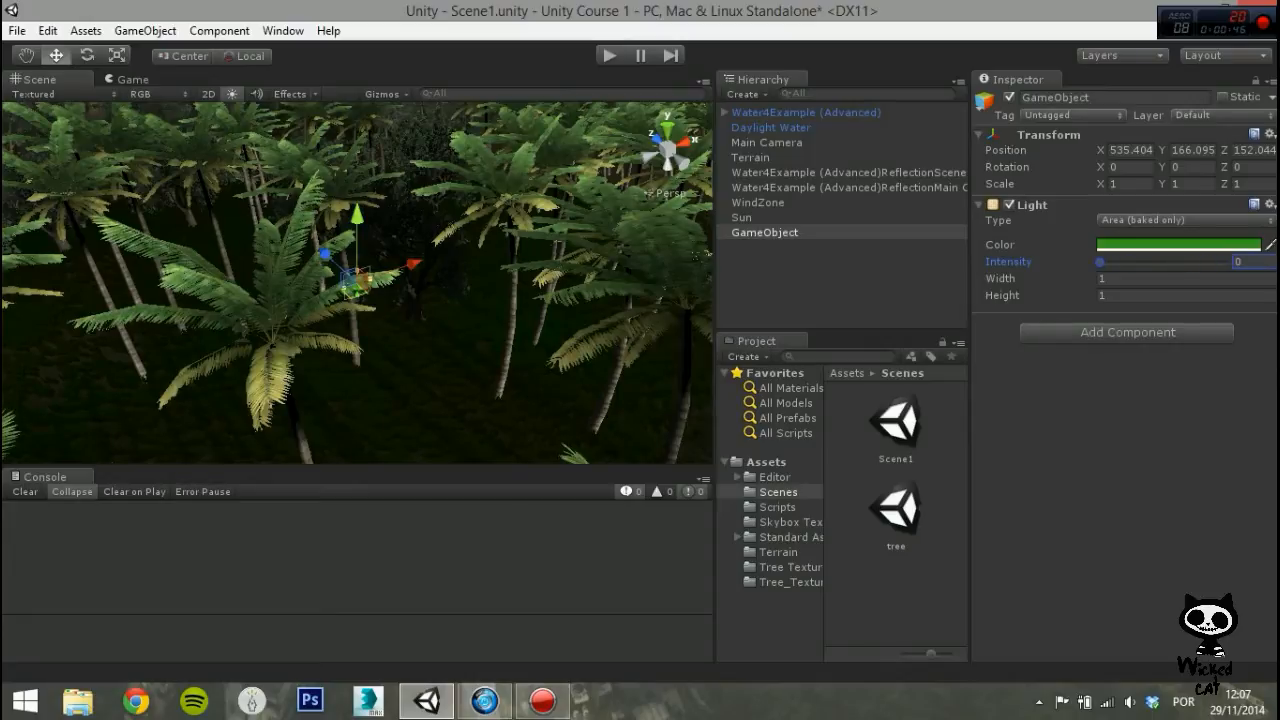
# Raise the light intensity to 1.18 and enter 5.04 for its height.
pyautogui.moveTo(1100, 260); pyautogui.dragTo(1140, 260)
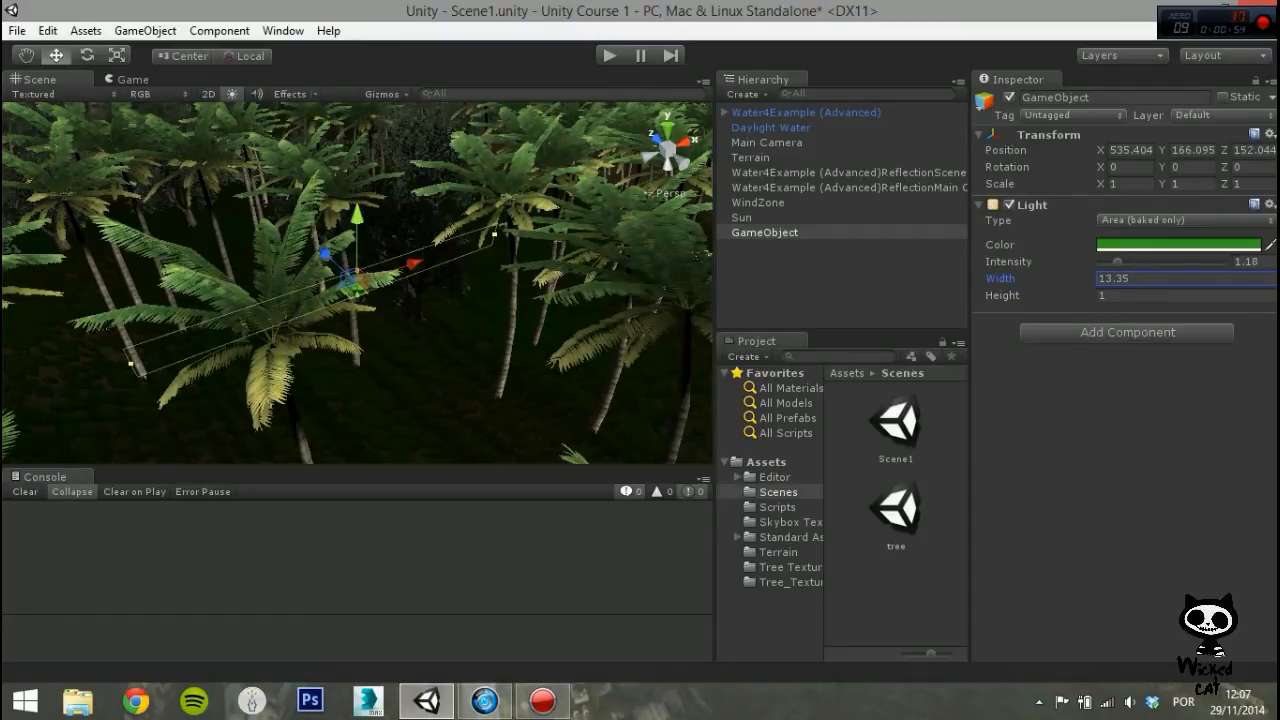
pyautogui.click(1184, 296)
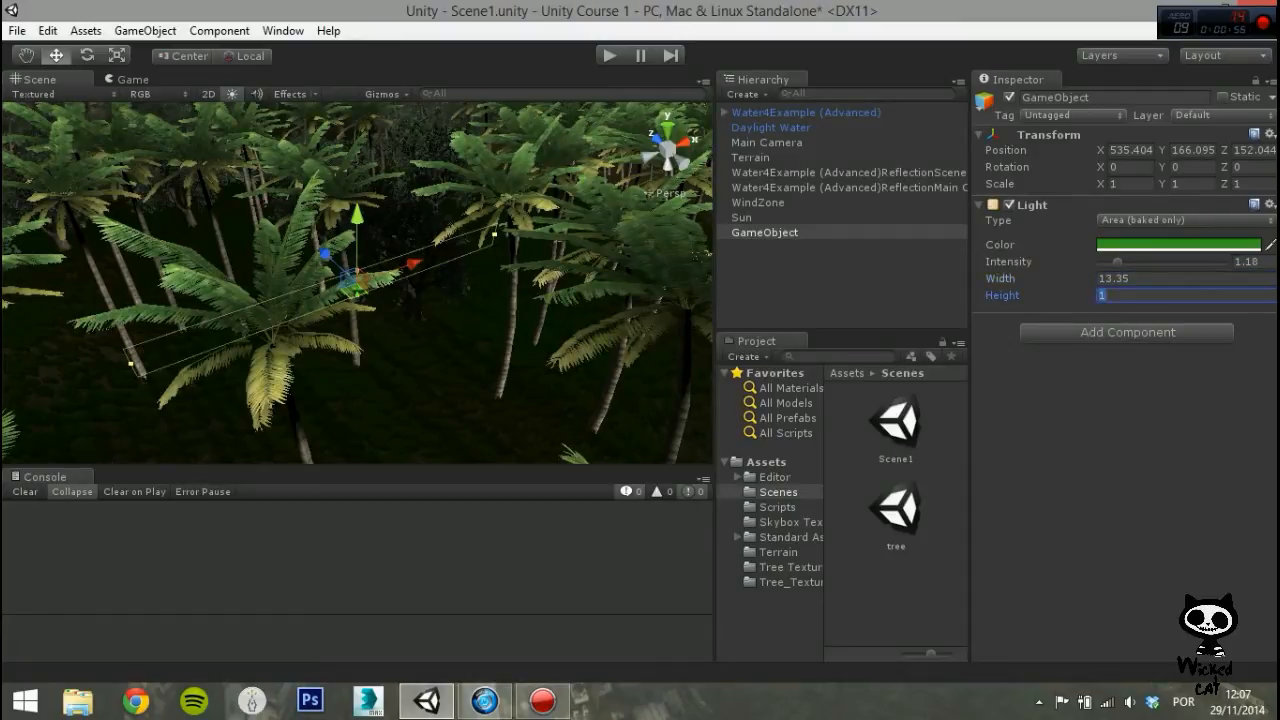
pyautogui.write('5.04')
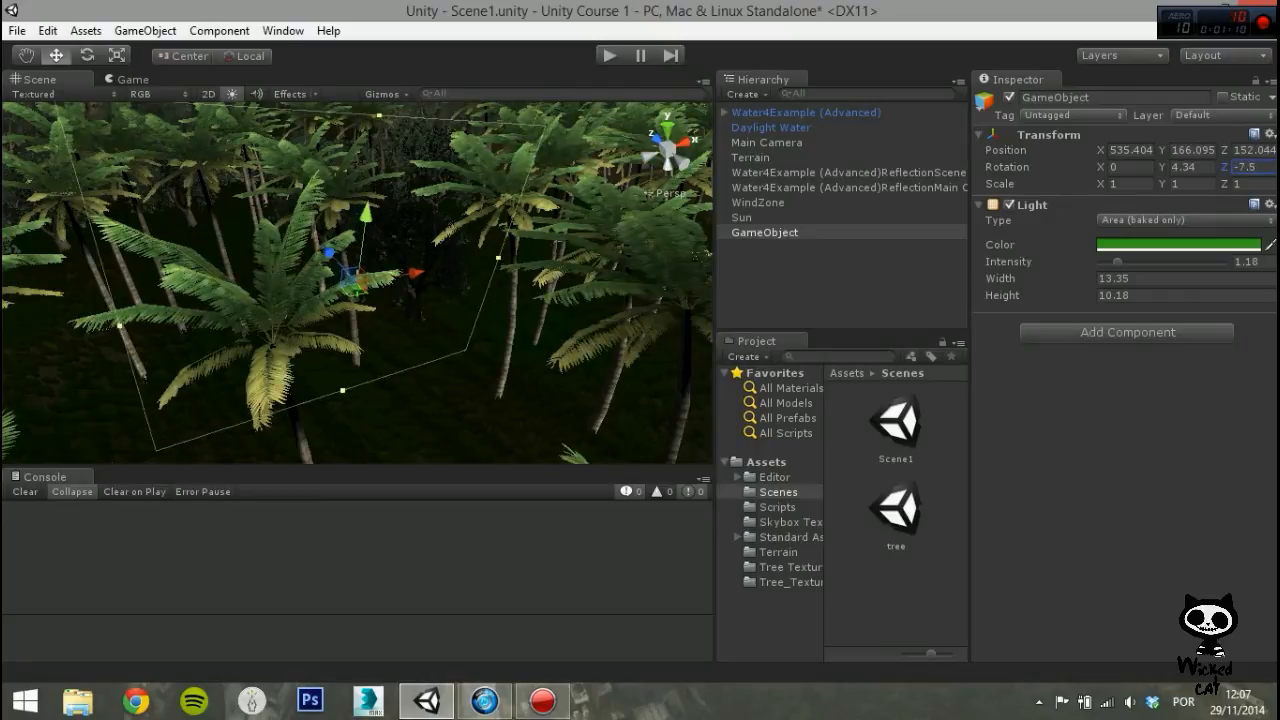
# Set the light's rotation to -7.89, 0, 15.37 and switch to Game view.
pyautogui.write('-7.89')
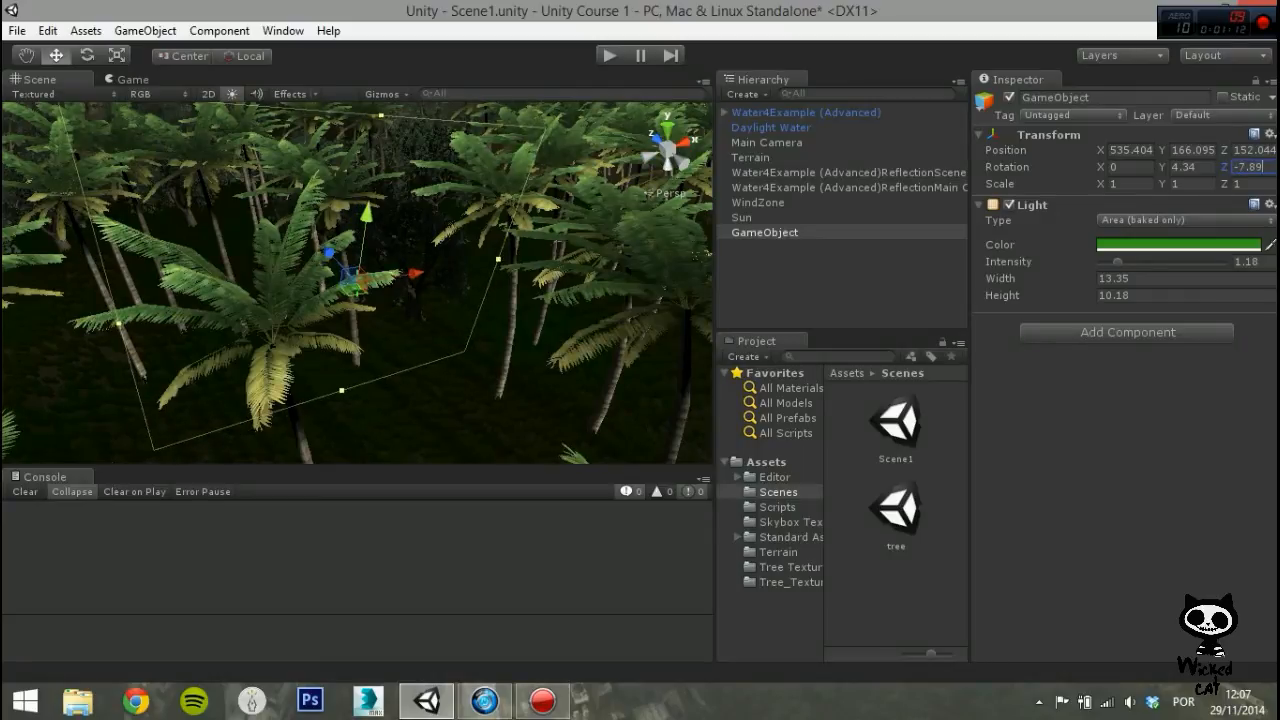
pyautogui.write('0')
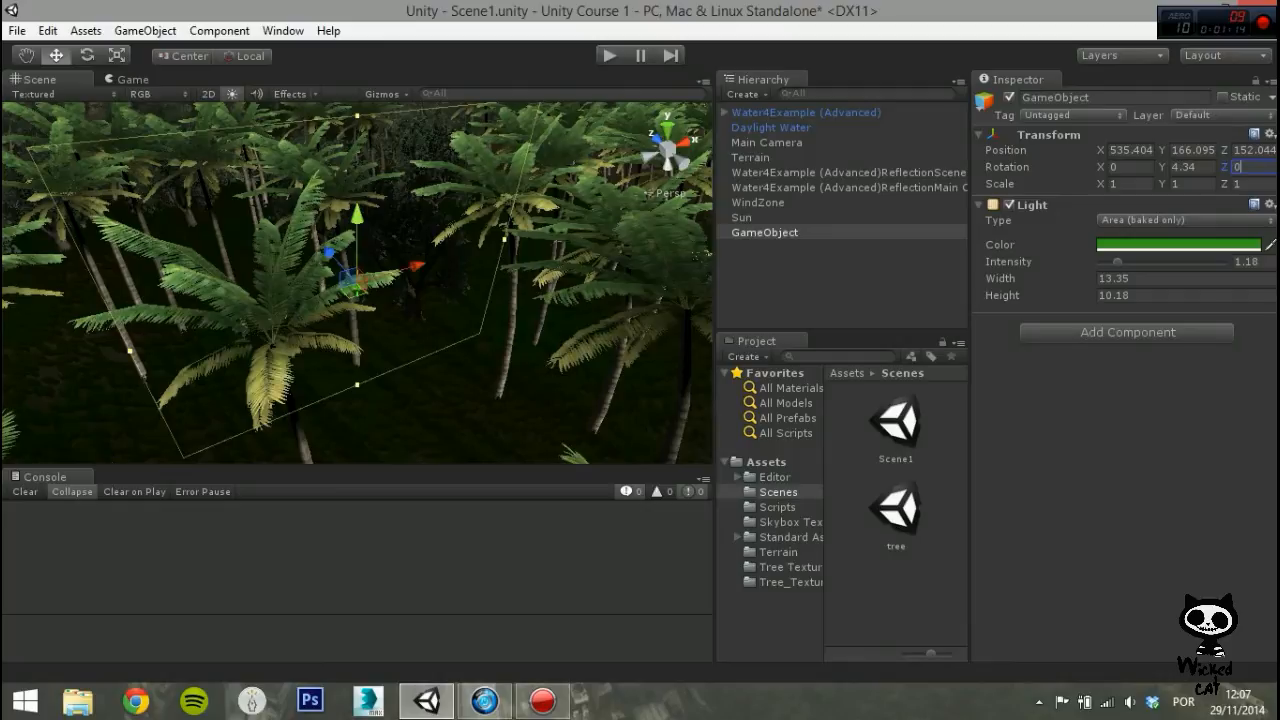
pyautogui.write('15.37')
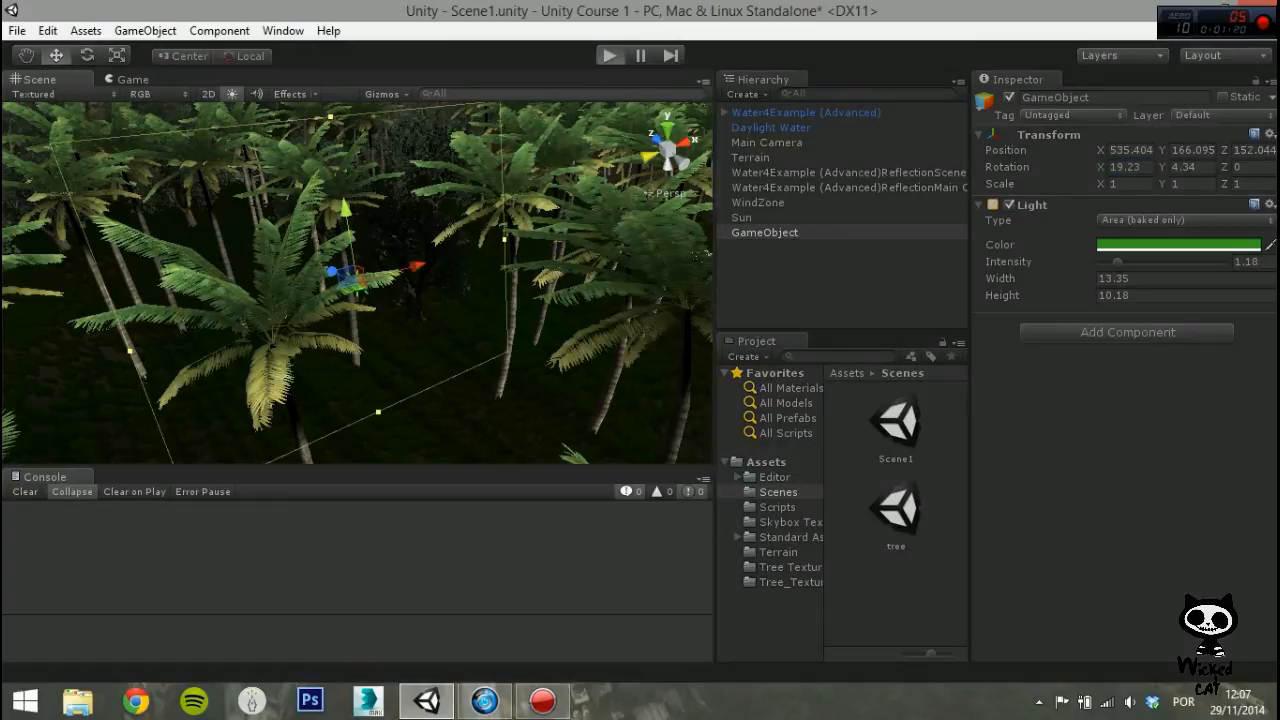
pyautogui.click(610, 56)
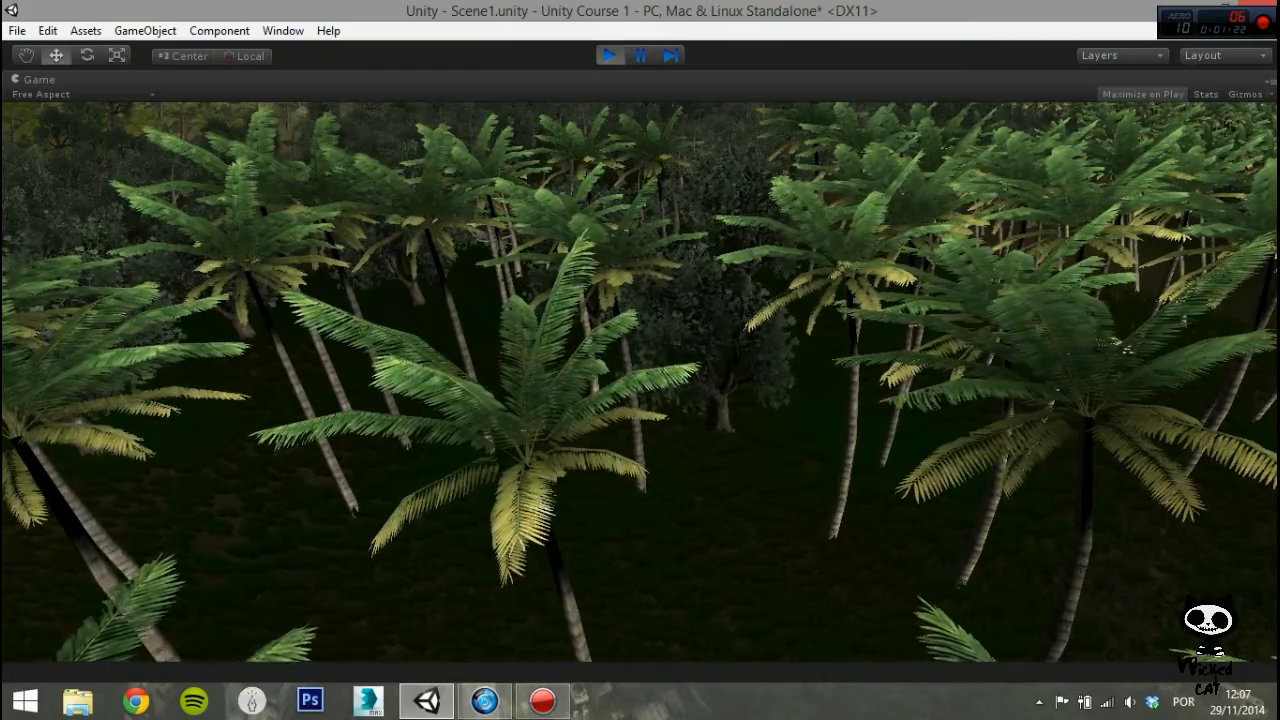